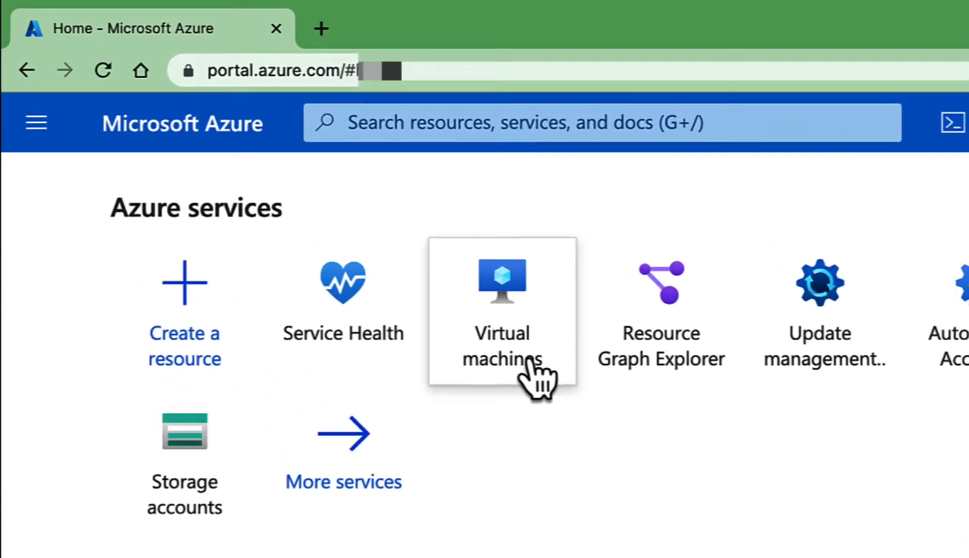
Go from Virtual machines to the VM's Resource health page under Help.
left_click(503, 309)
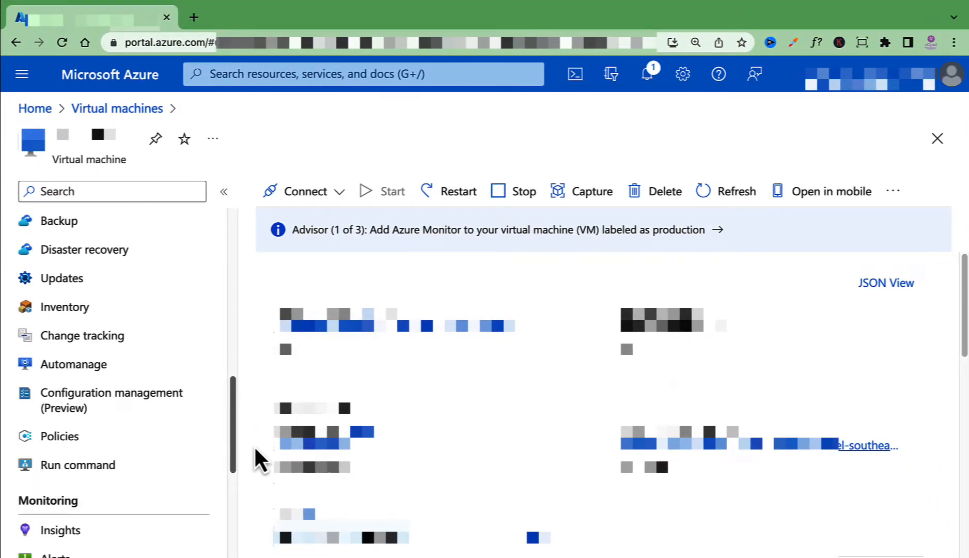
scroll("down", 3)
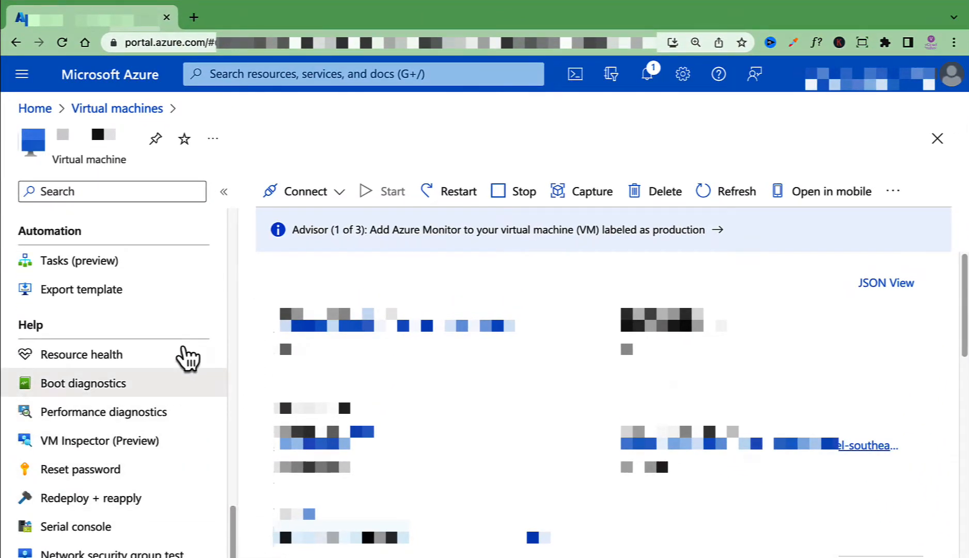
left_click(81, 354)
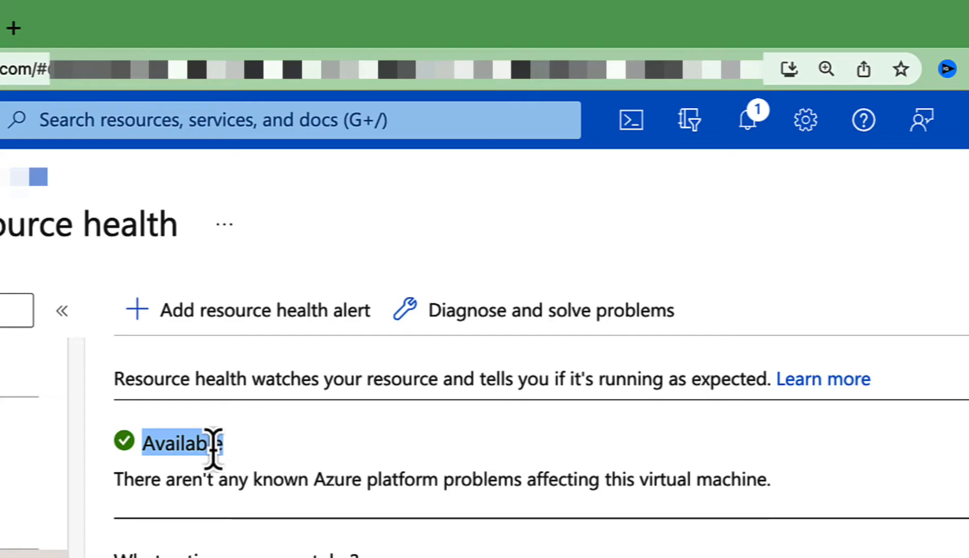
mouse_move(222, 457)
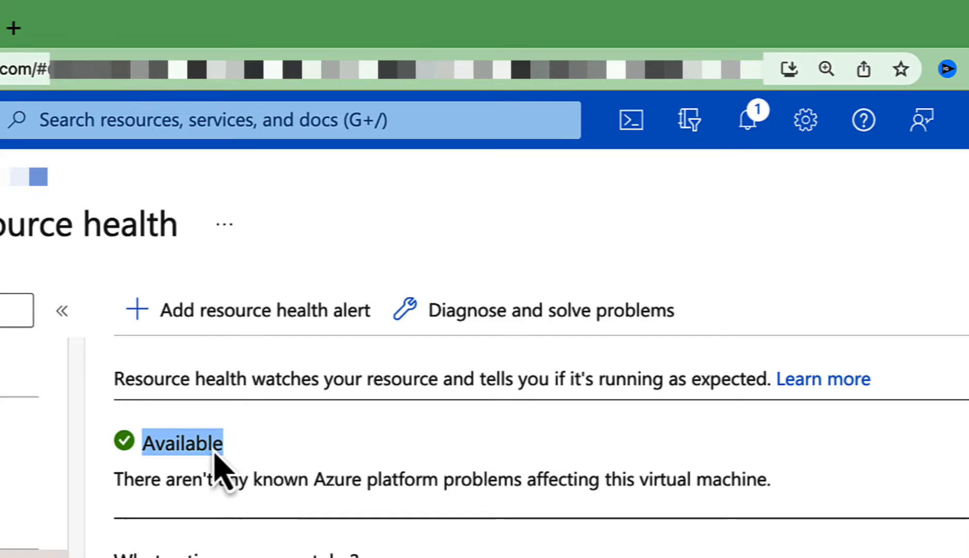
Expand the 02/10/2023 row in Health history to show its Live Migration event.
scroll("down", 3)
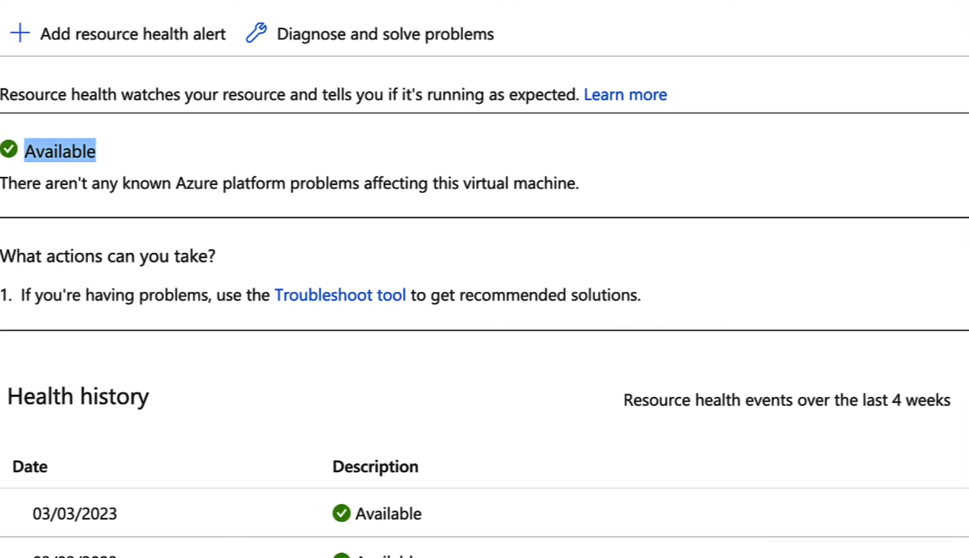
scroll("down", 3)
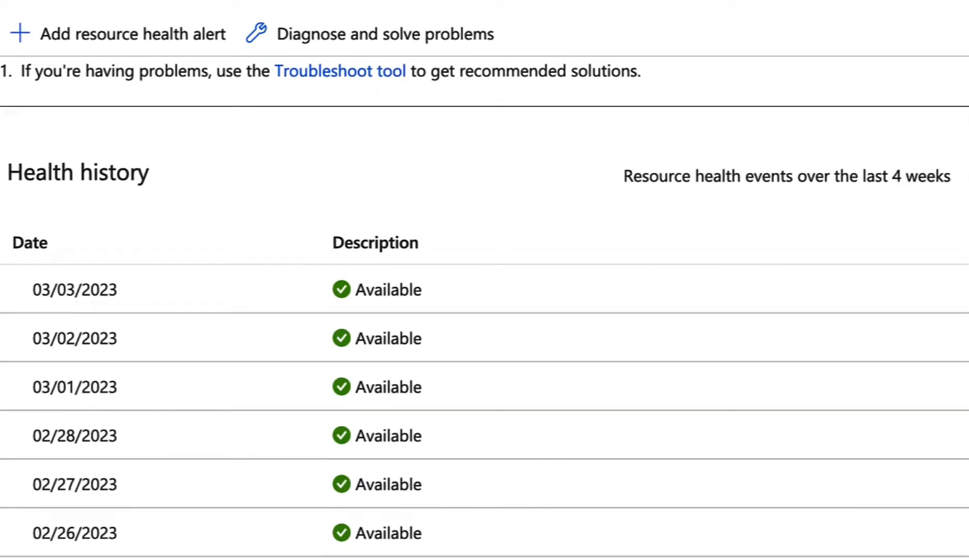
scroll("down", 3)
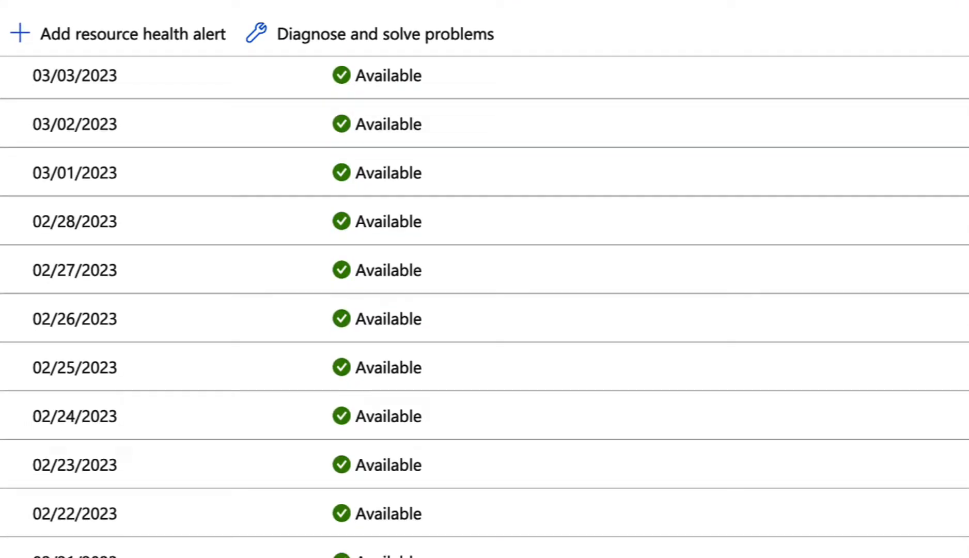
scroll("down", 3)
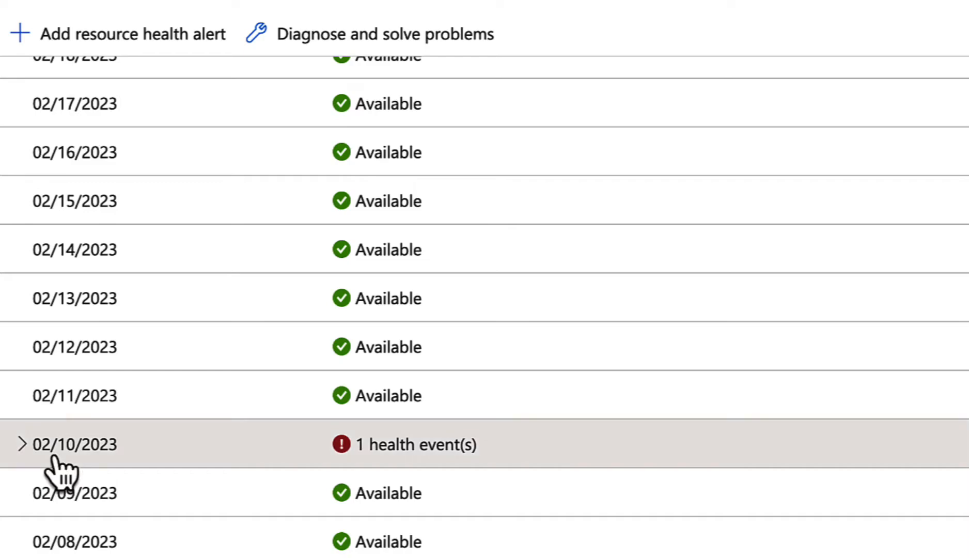
left_click(21, 444)
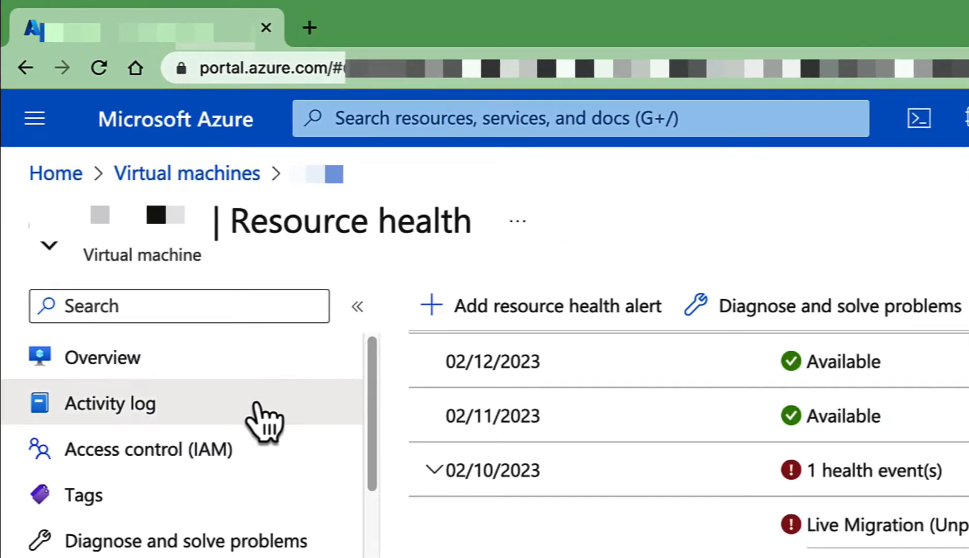
Filter the VM's Activity log to a custom timespan starting Feb 9, 2023.
left_click(110, 403)
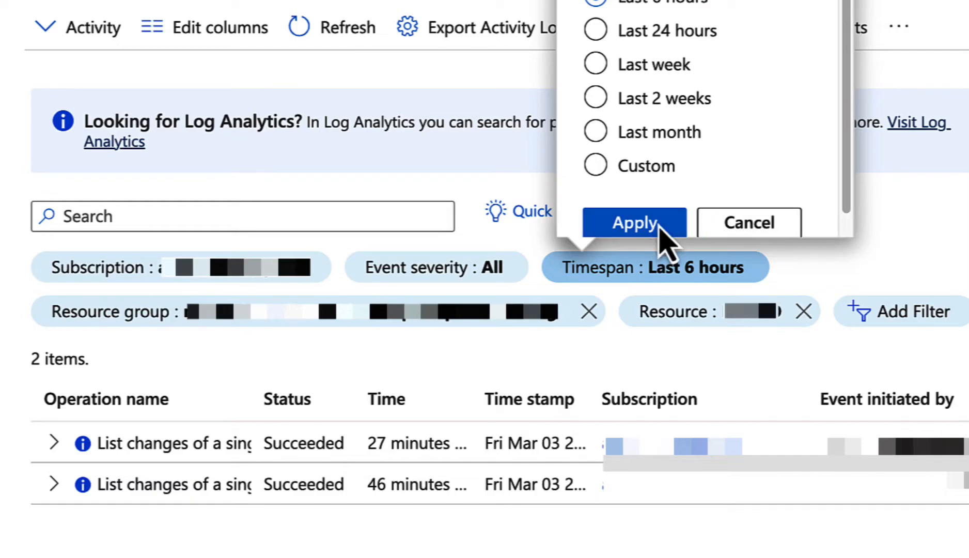
left_click(595, 165)
type("09/02/2023")
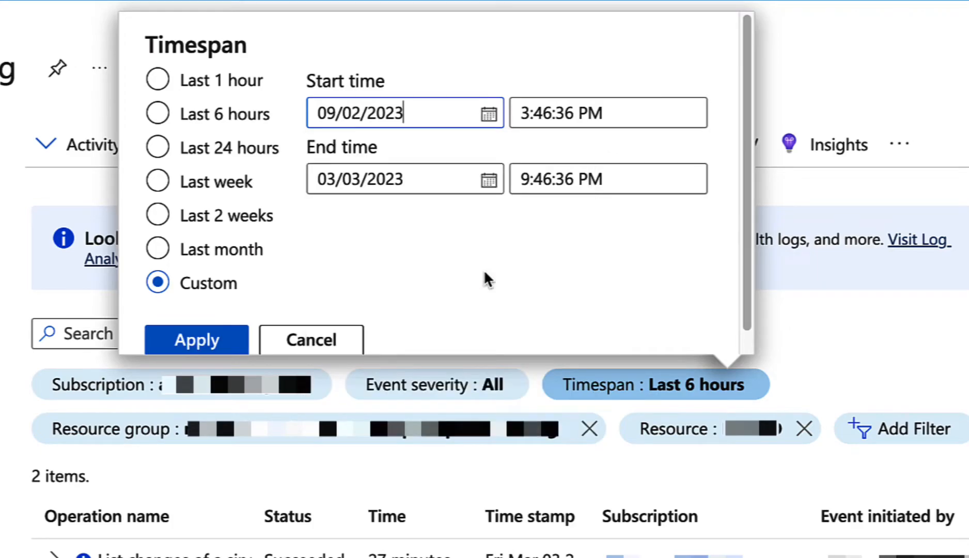
left_click(488, 179)
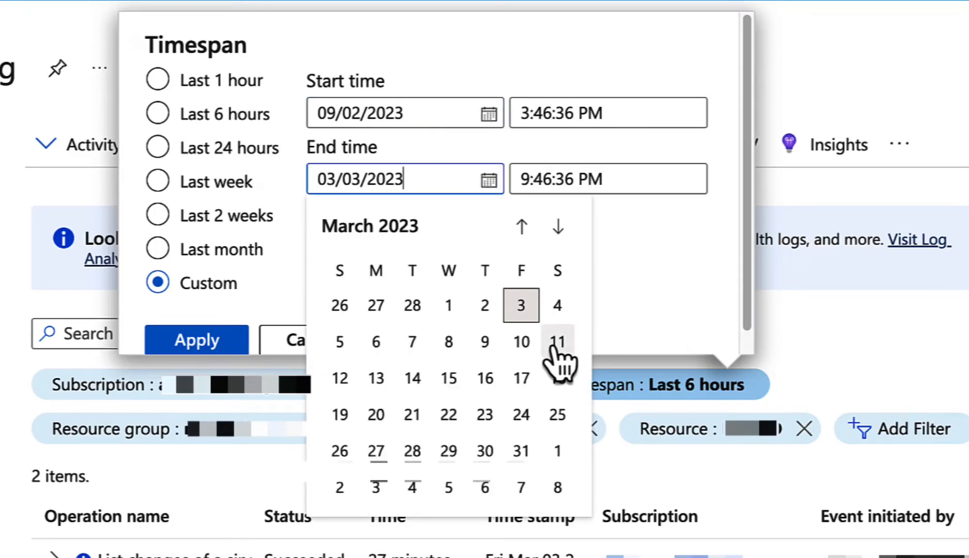
left_click(197, 340)
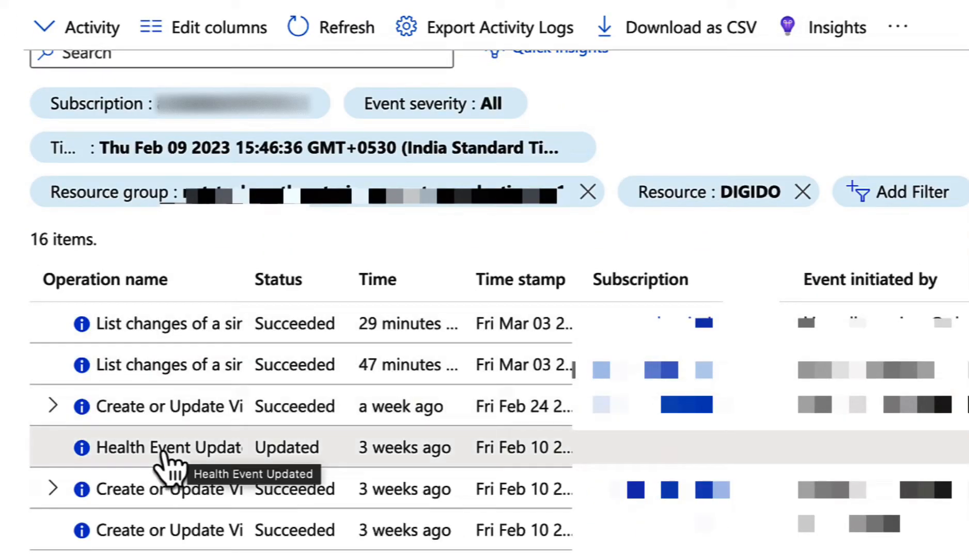
View the Health Event Updated entry's JSON and highlight the Live Migration details.
left_click(167, 446)
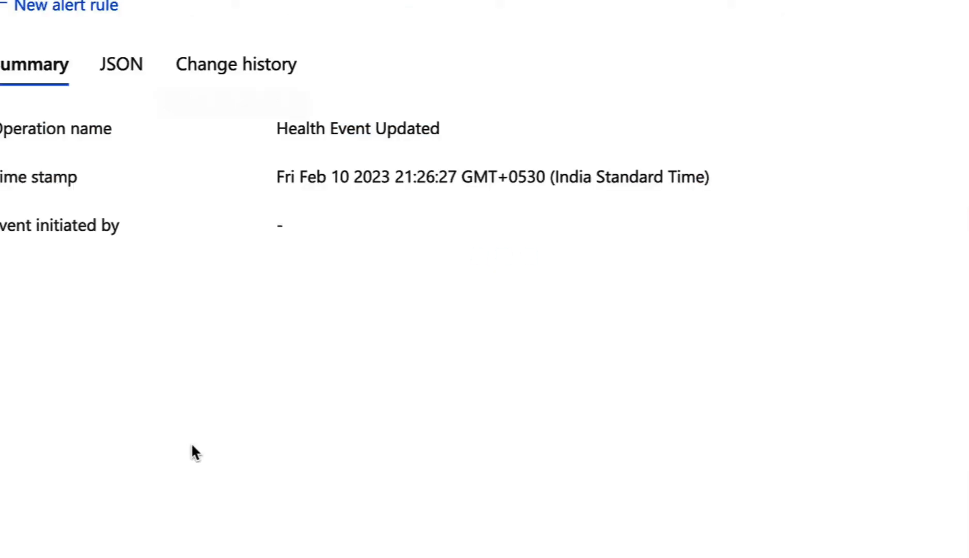
left_click(121, 64)
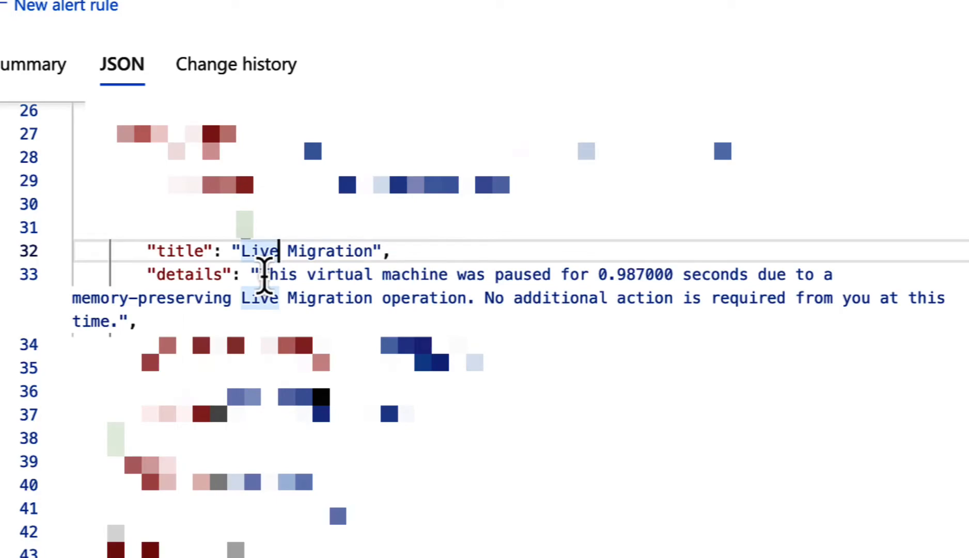
left_click_drag(263, 275, 674, 275)
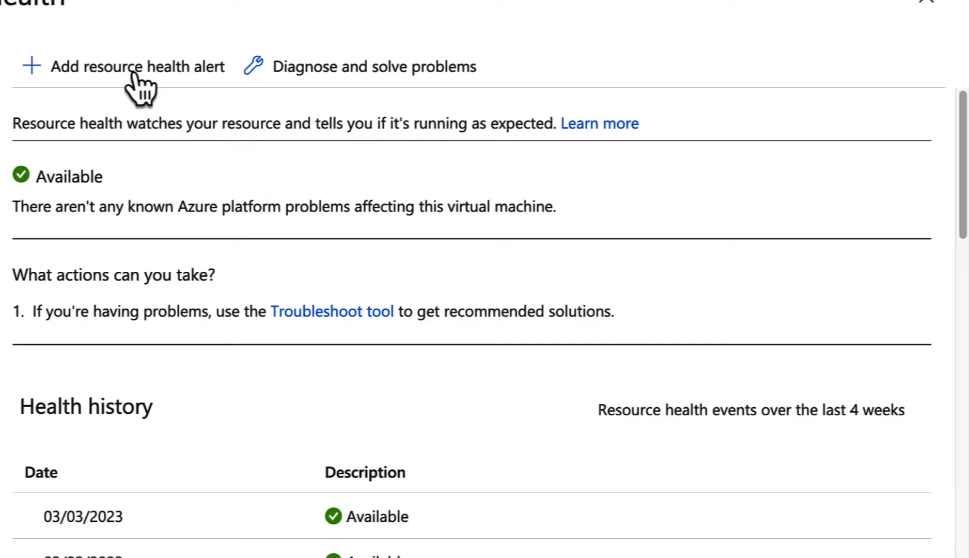
left_click(137, 67)
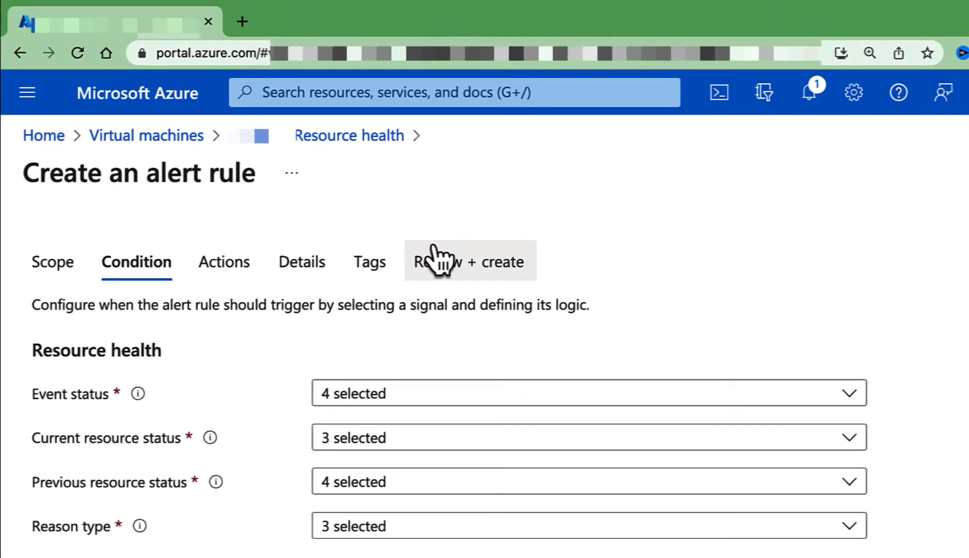
left_click(53, 261)
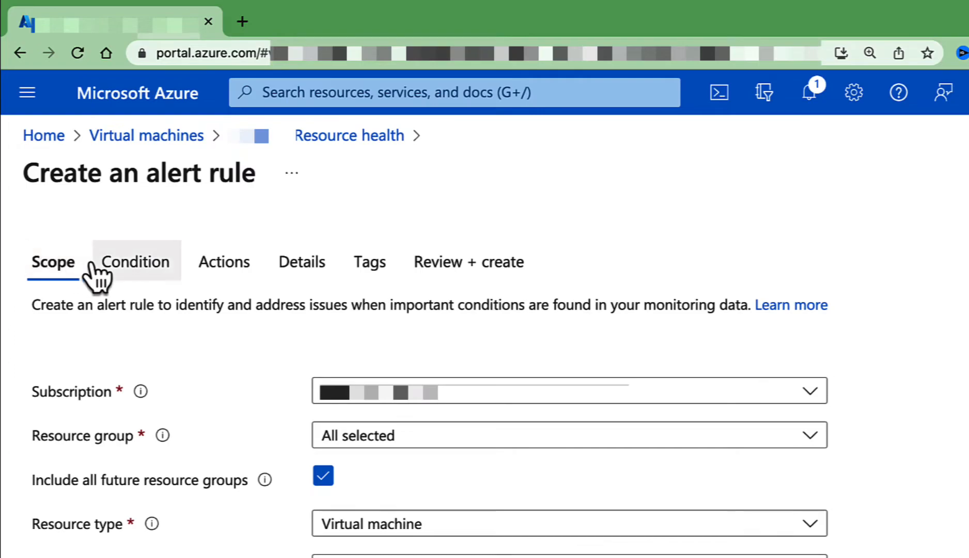
left_click(224, 262)
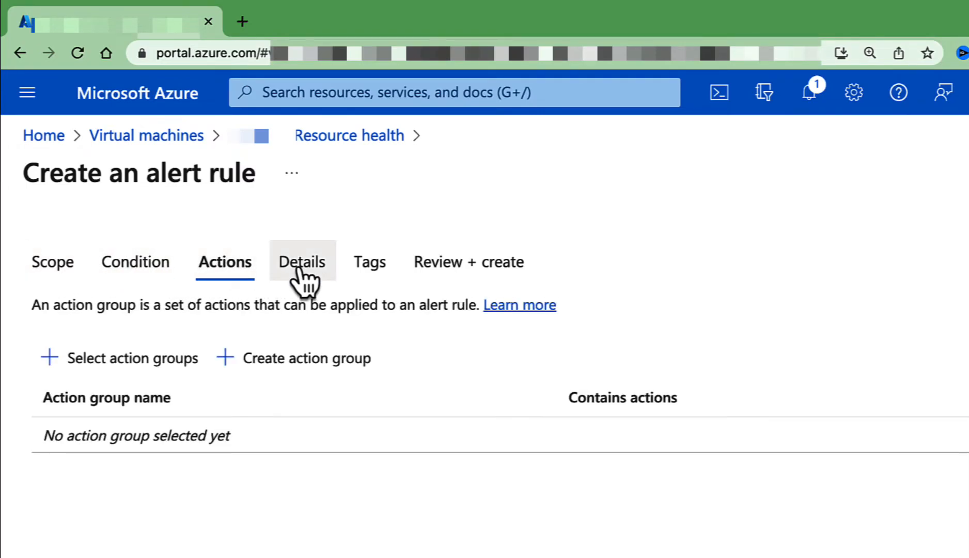
left_click(303, 261)
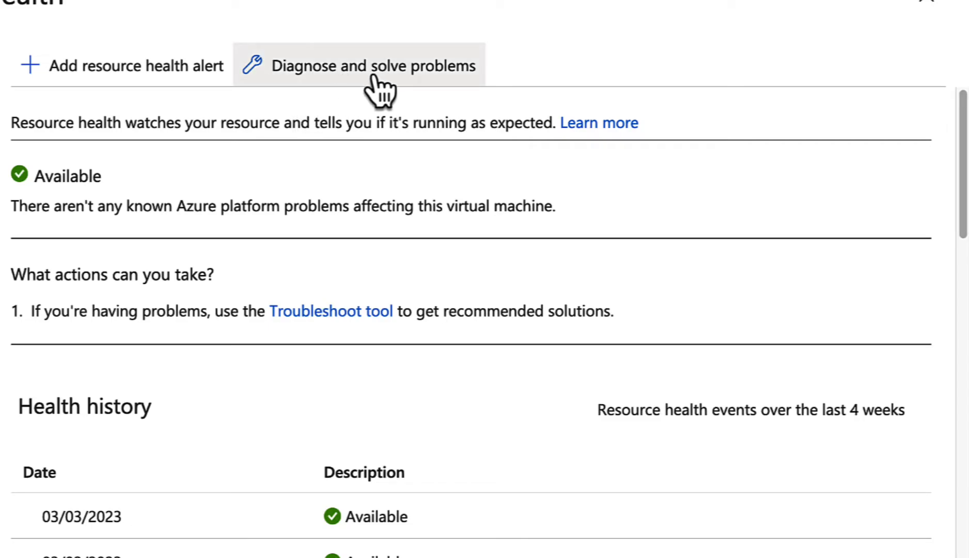
left_click(356, 66)
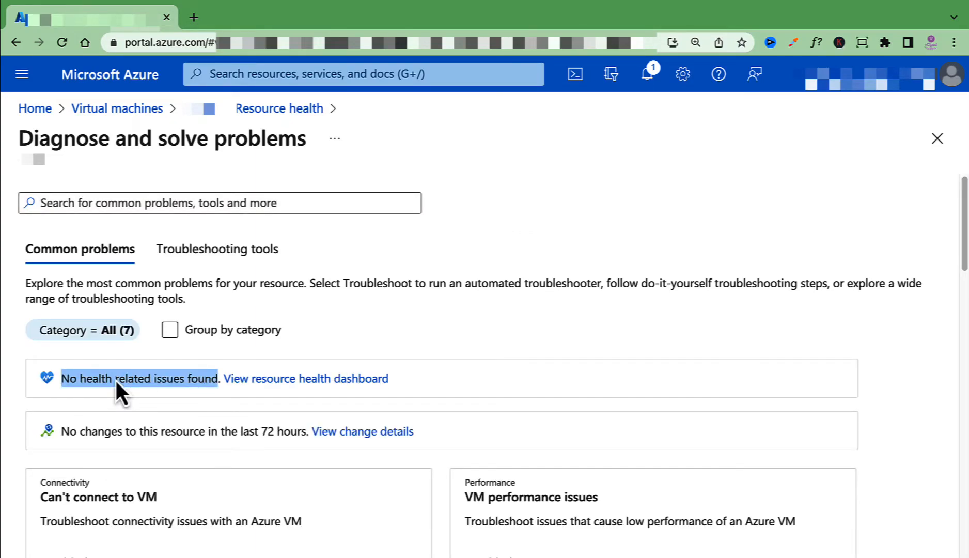
scroll("down", 3)
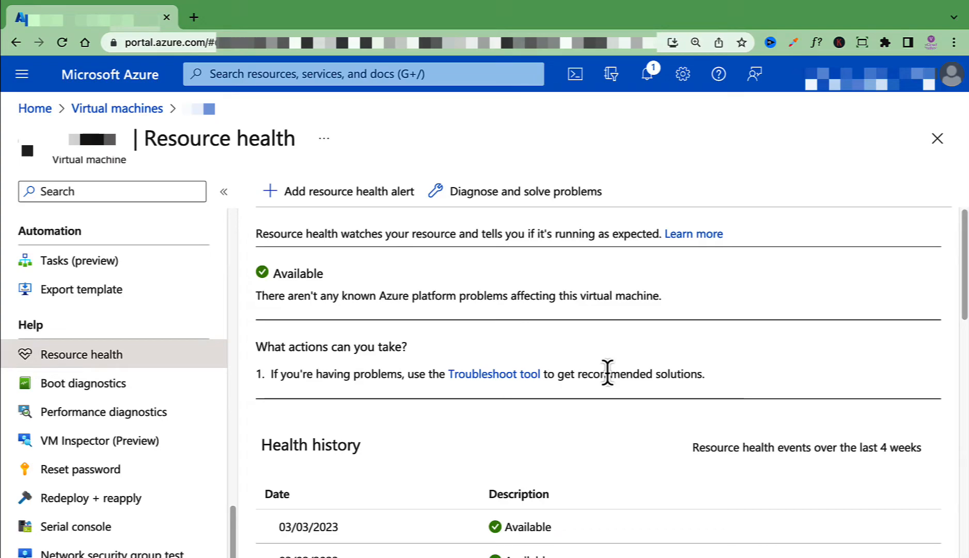
Find 'Service Health' via portal search and go to its Resource health section.
left_click(362, 74)
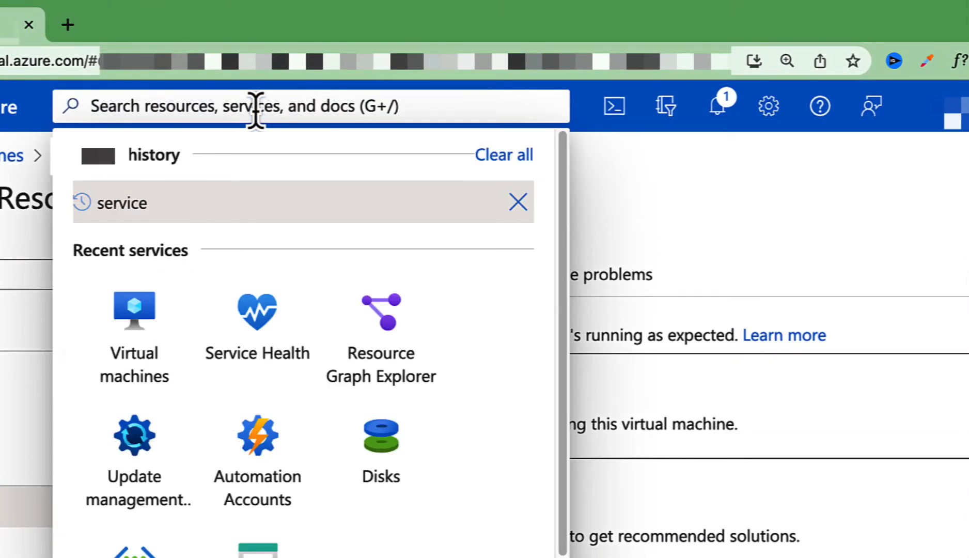
type("Service Health")
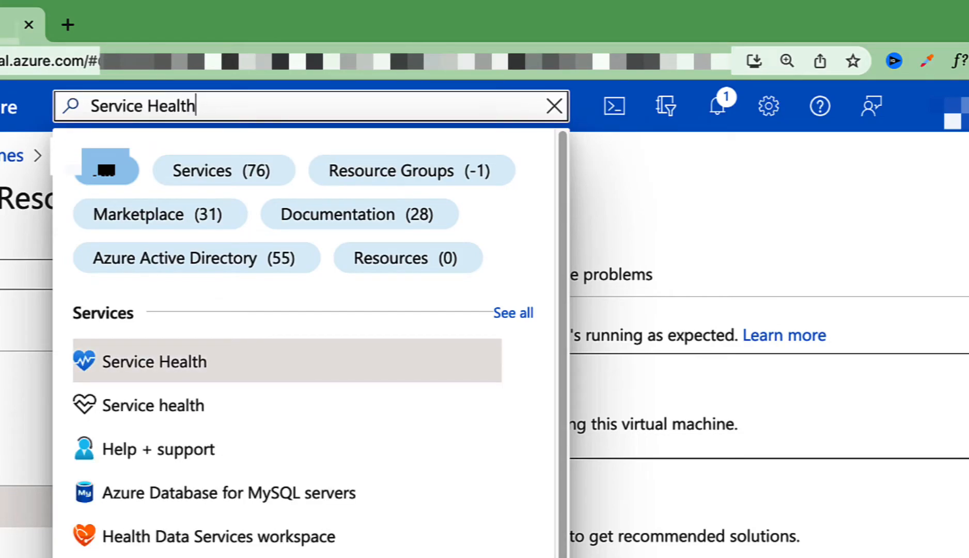
left_click(154, 362)
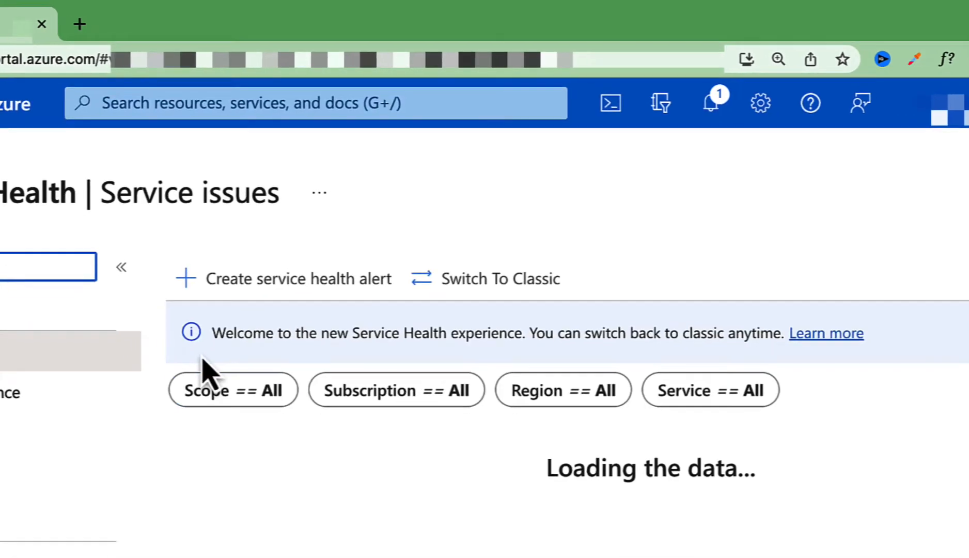
left_click(98, 452)
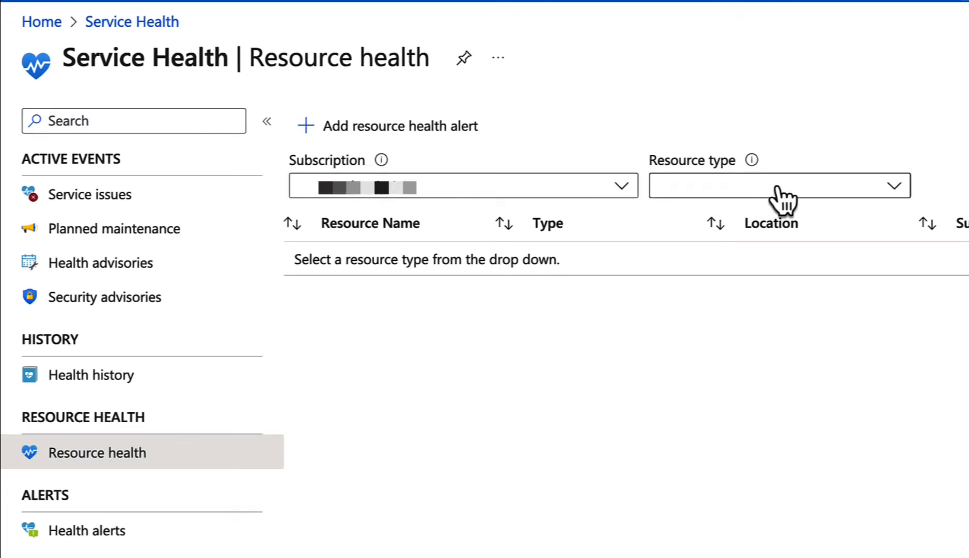
Filter Resource type to Virtual machine to list VMs with their health status.
left_click(779, 185)
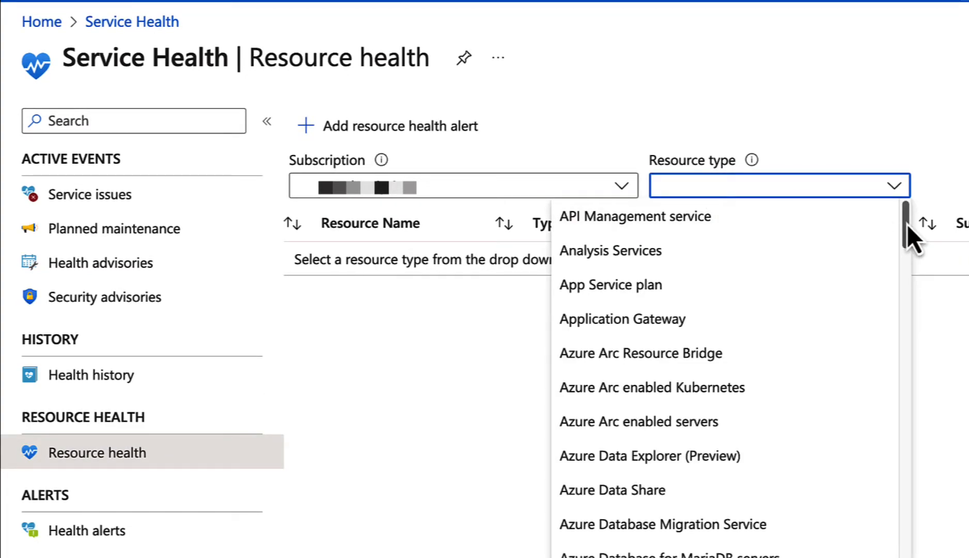
scroll("down", 3)
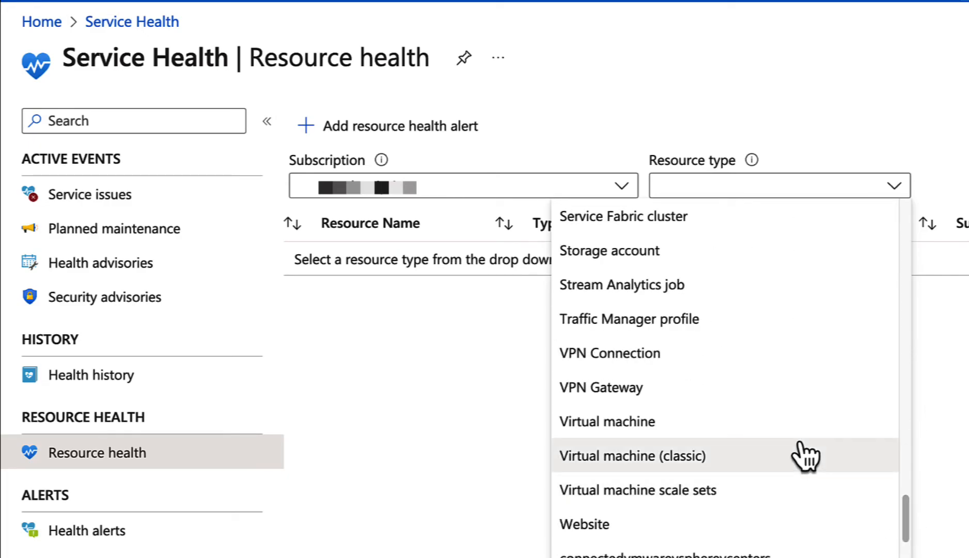
left_click(607, 420)
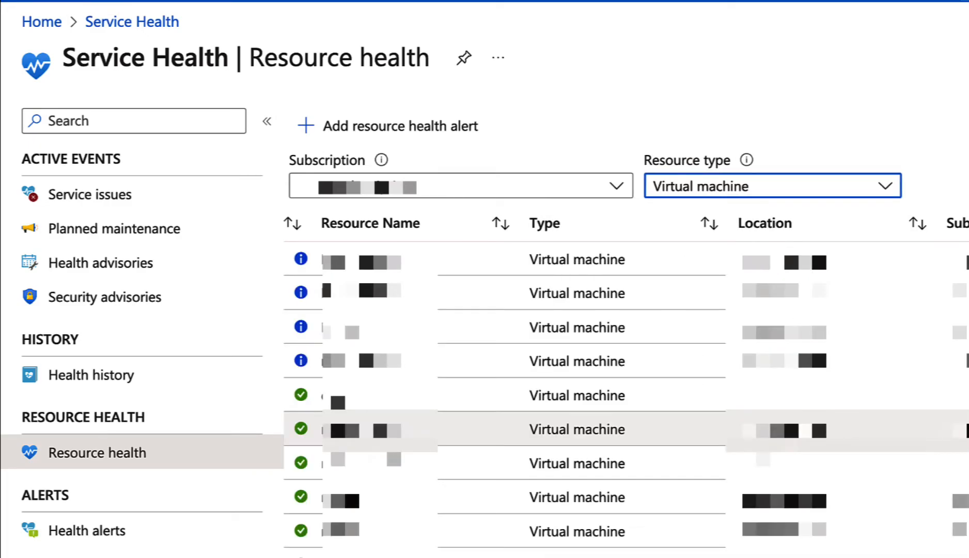